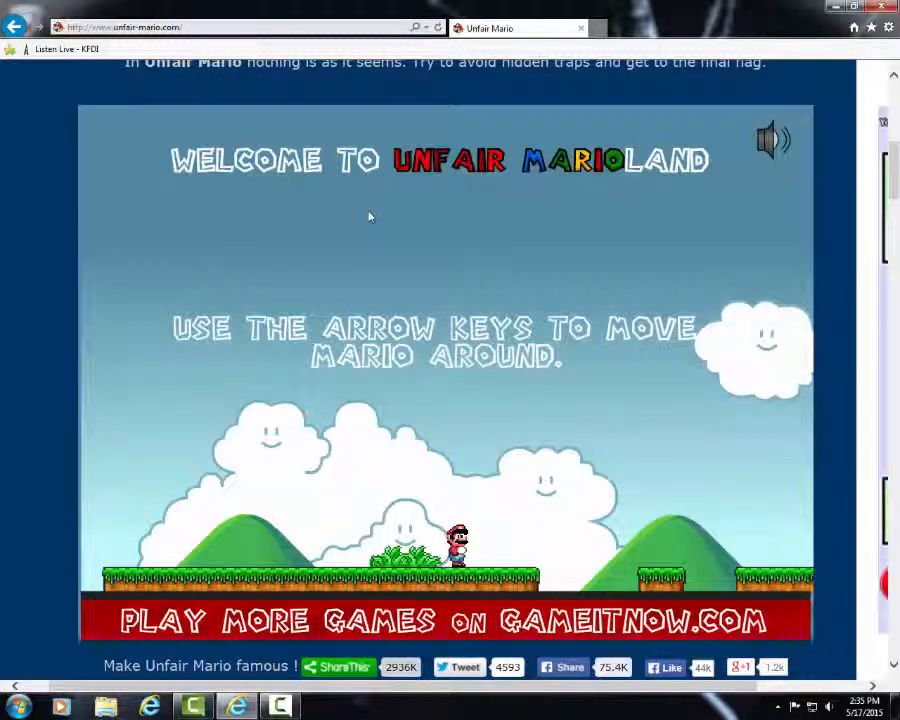
{"action": "key", "text": "right"}
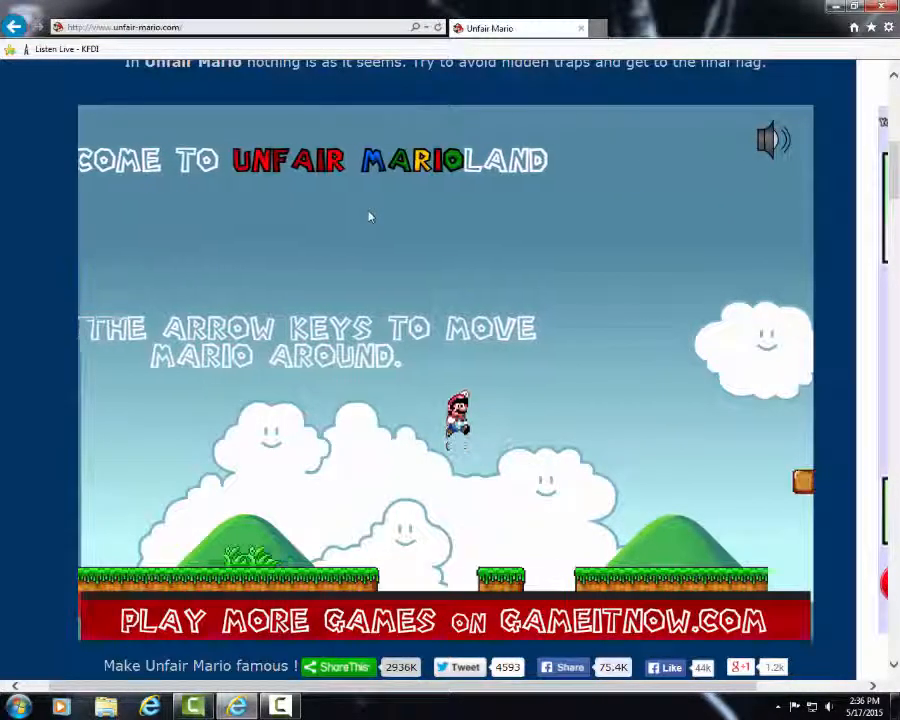
{"action": "key", "text": "Right"}
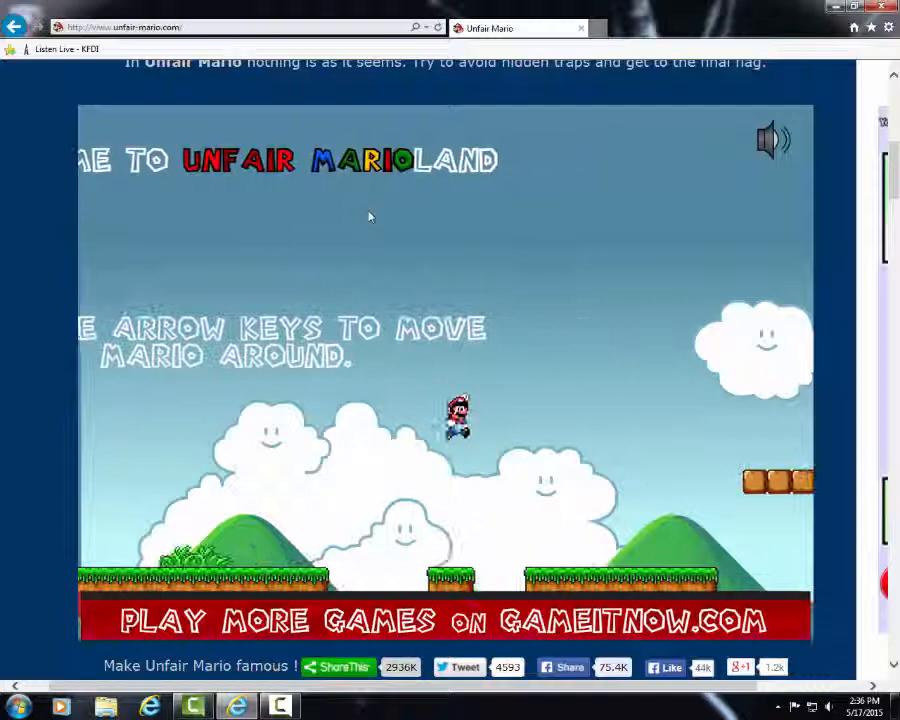
{"action": "key", "text": "Right"}
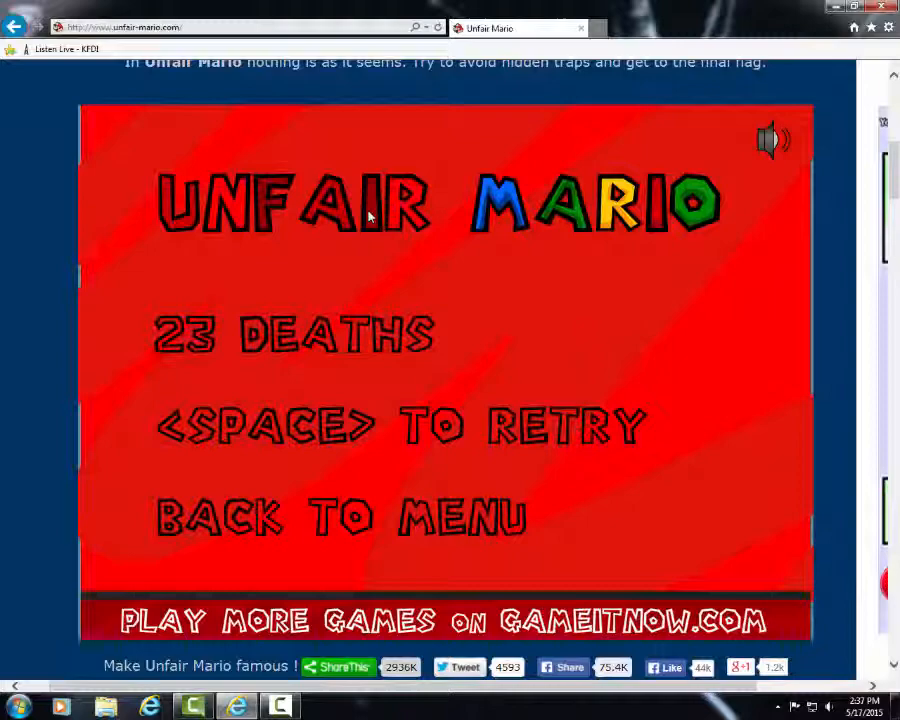
{"action": "key", "text": "space"}
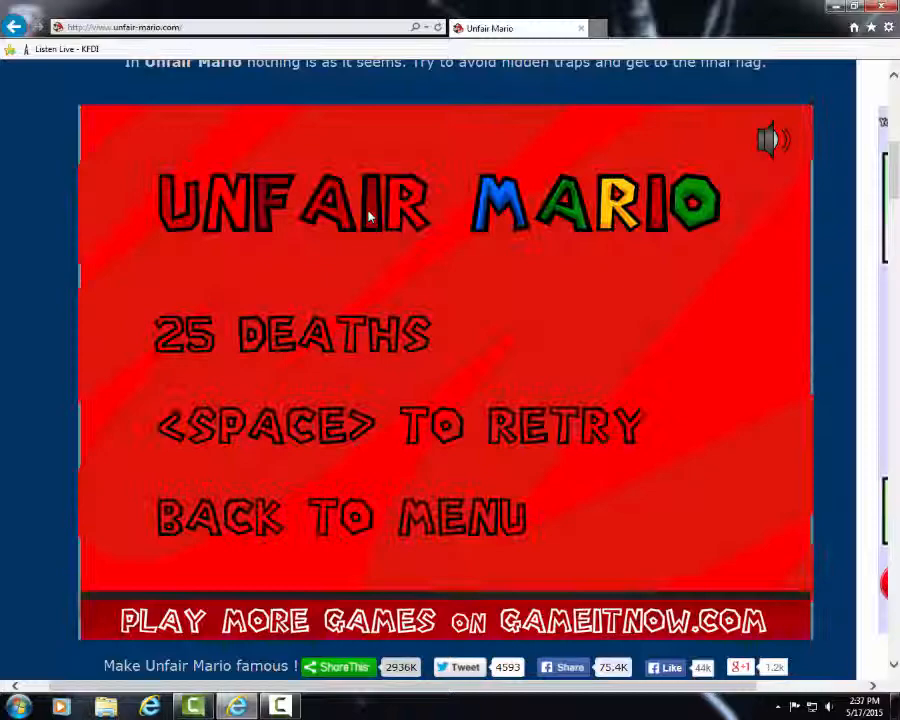
{"action": "key", "text": "space"}
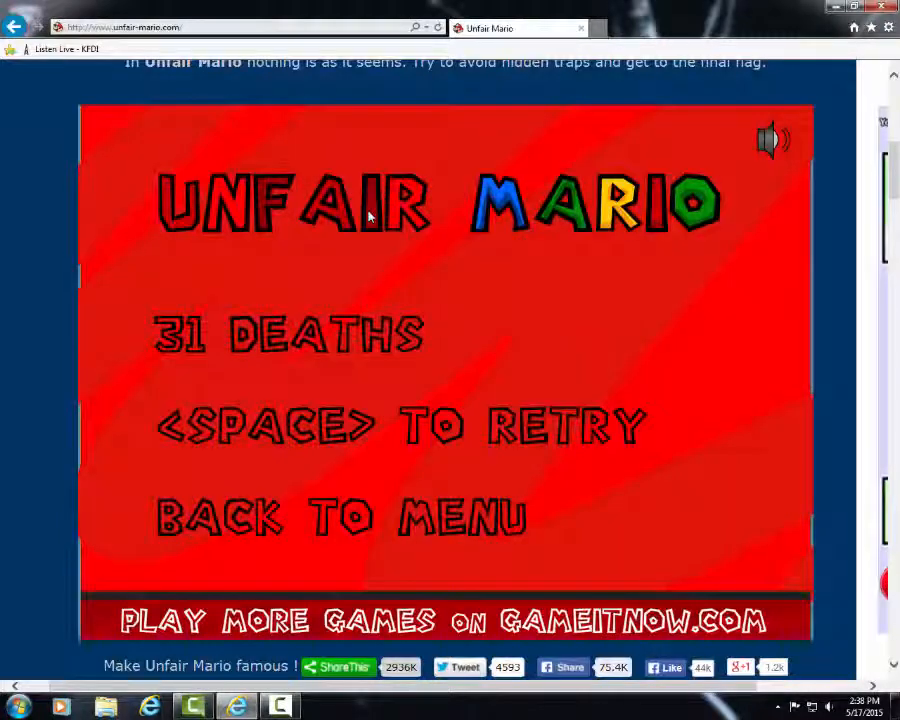
{"action": "key", "text": "space"}
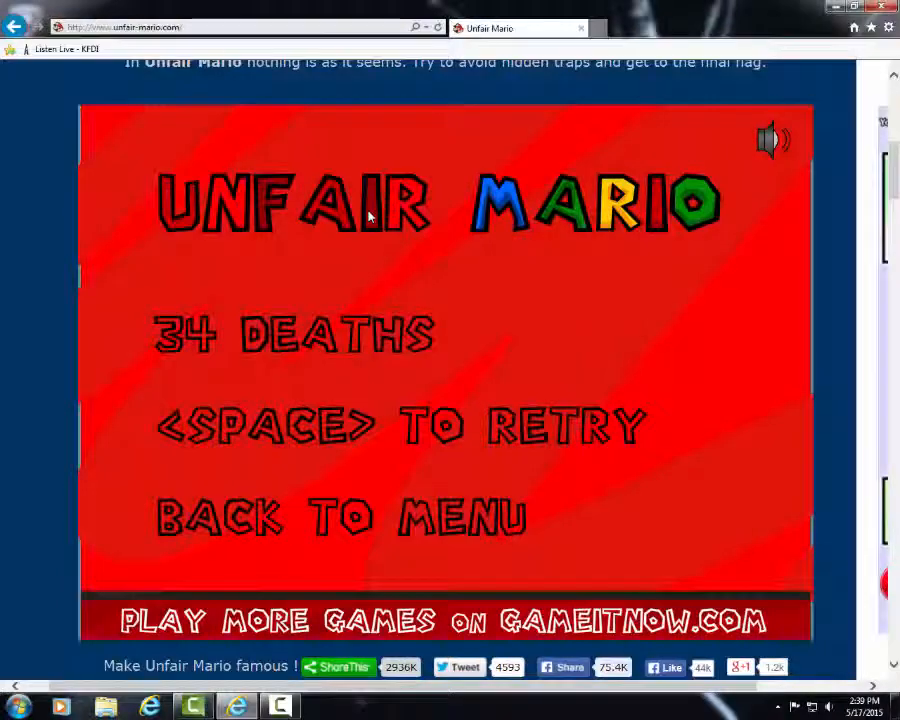
{"action": "key", "text": "space"}
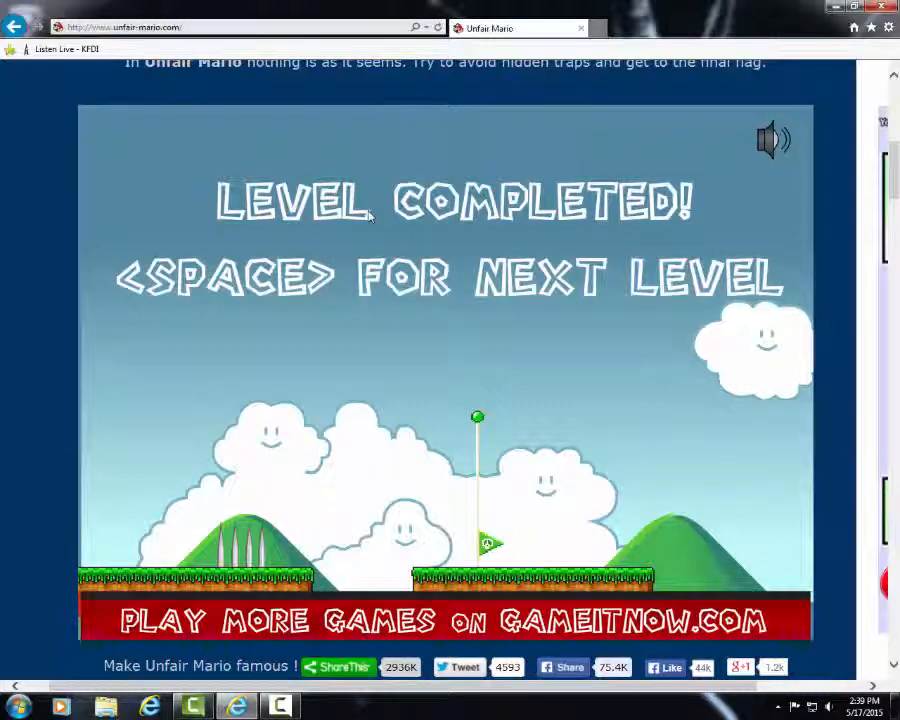
{"action": "key", "text": "space"}
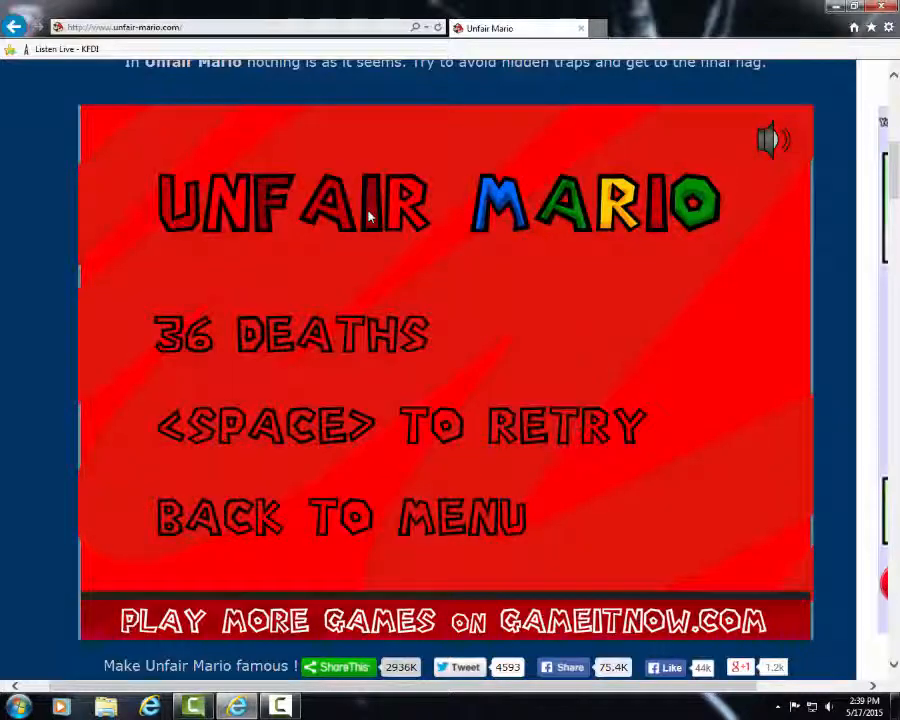
{"action": "key", "text": "space"}
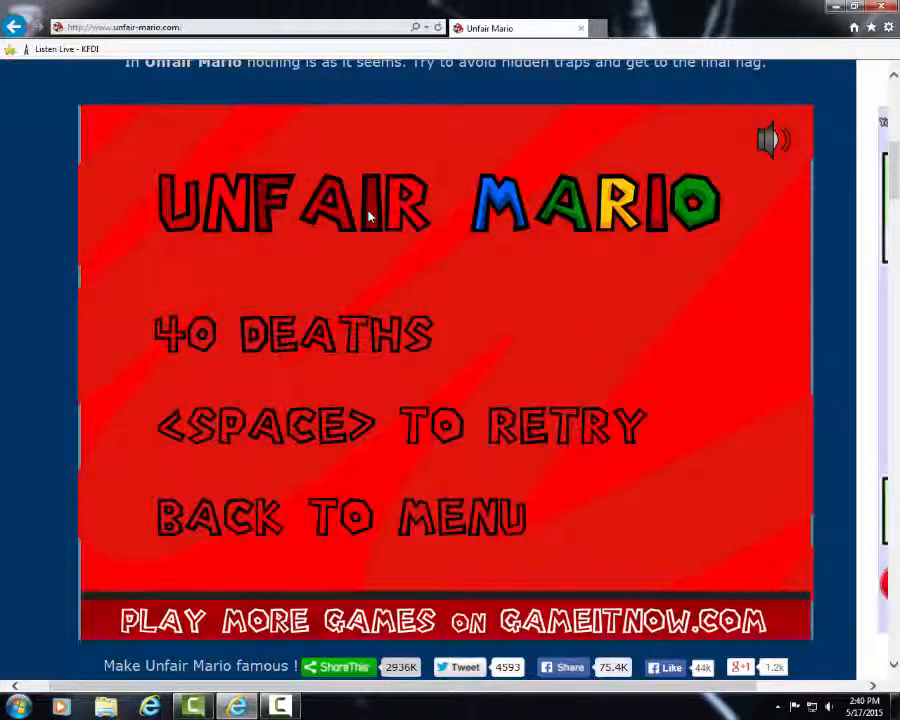
{"action": "key", "text": "space"}
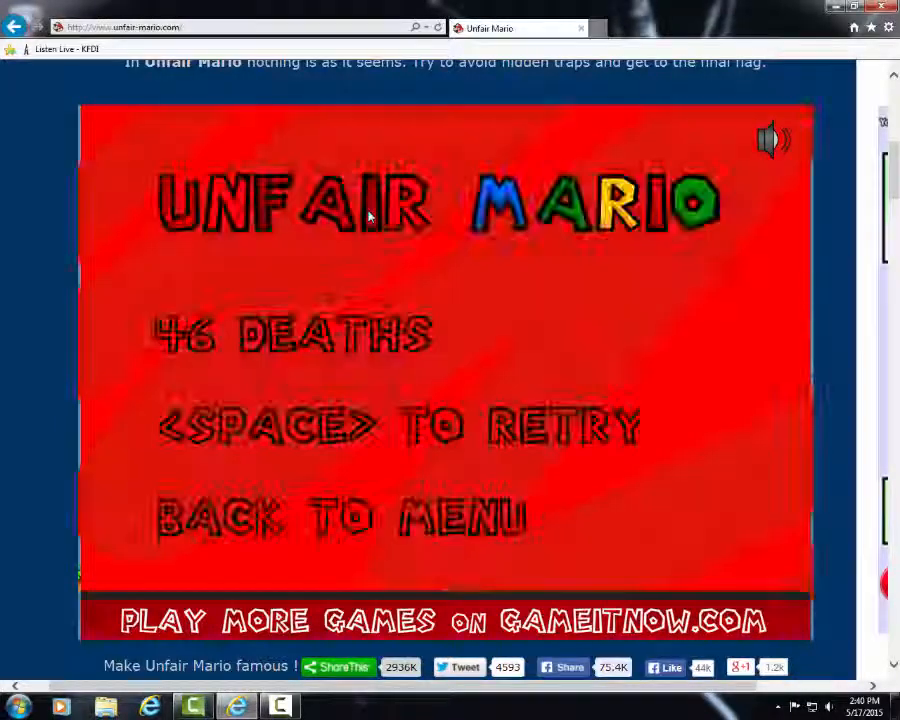
{"action": "key", "text": "space"}
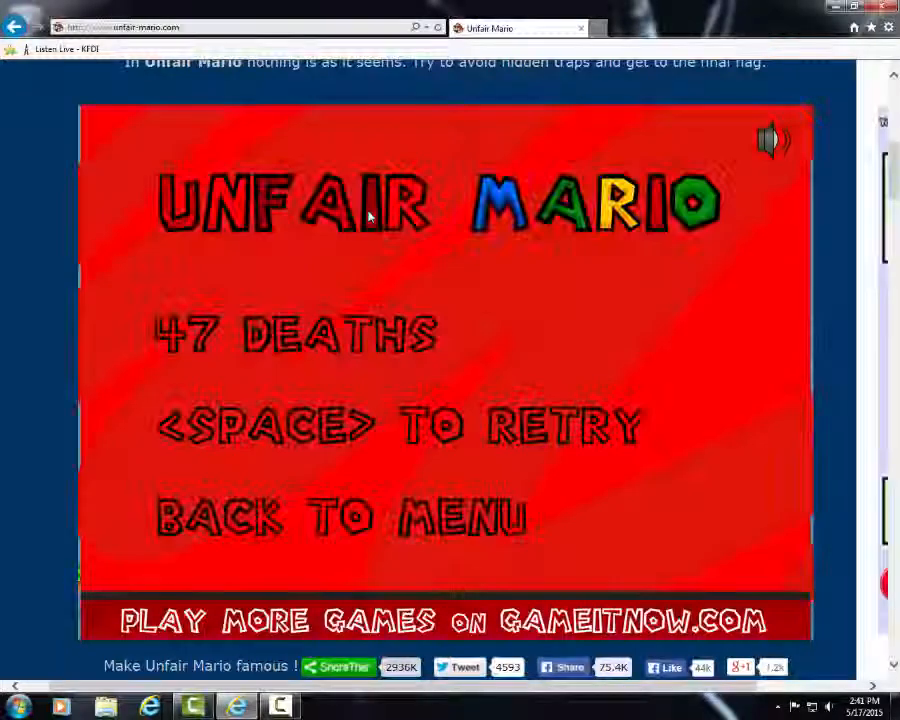
{"action": "key", "text": "space"}
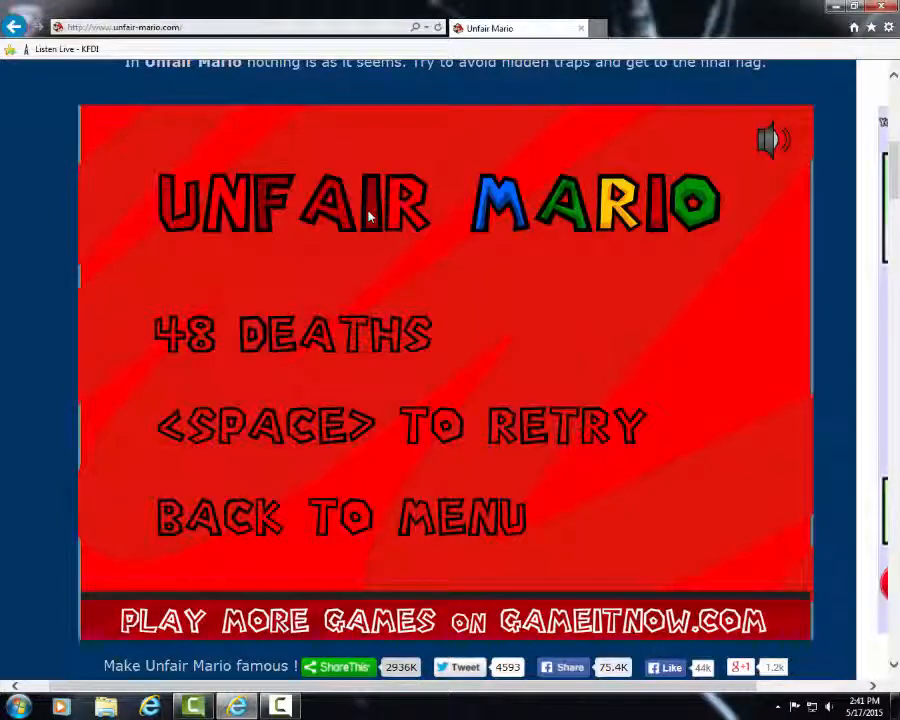
{"action": "key", "text": "space"}
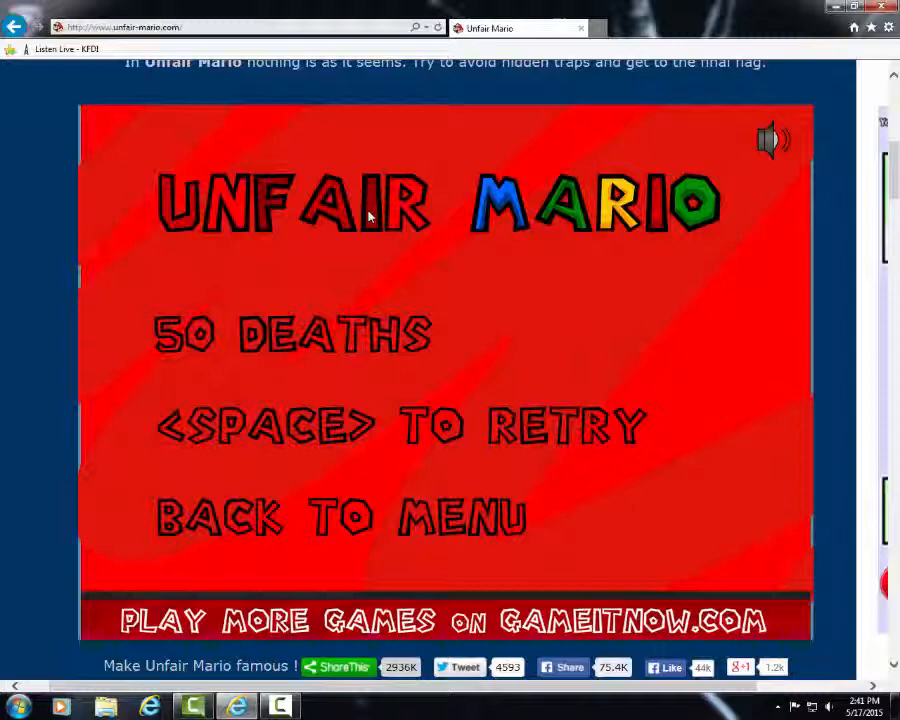
{"action": "key", "text": "space"}
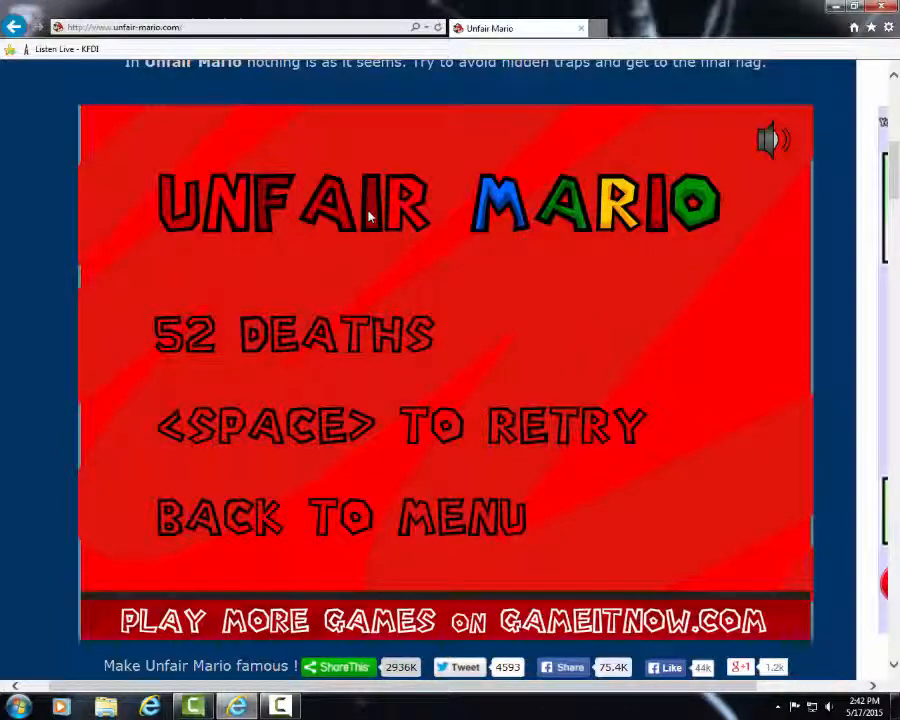
{"action": "key", "text": "space"}
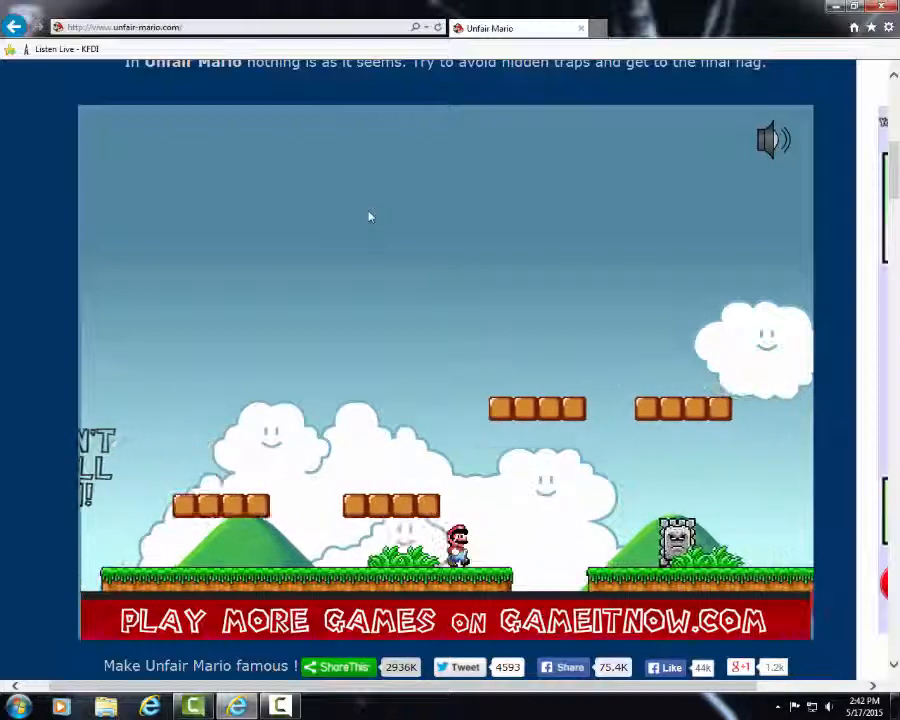
{"action": "key", "text": "Right"}
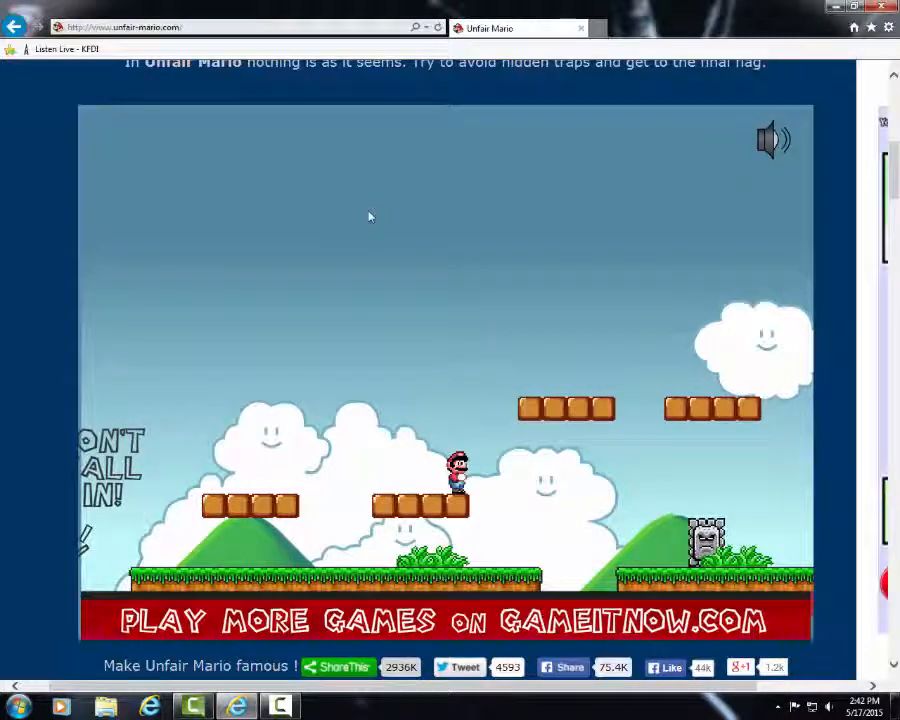
{"action": "key", "text": "Right"}
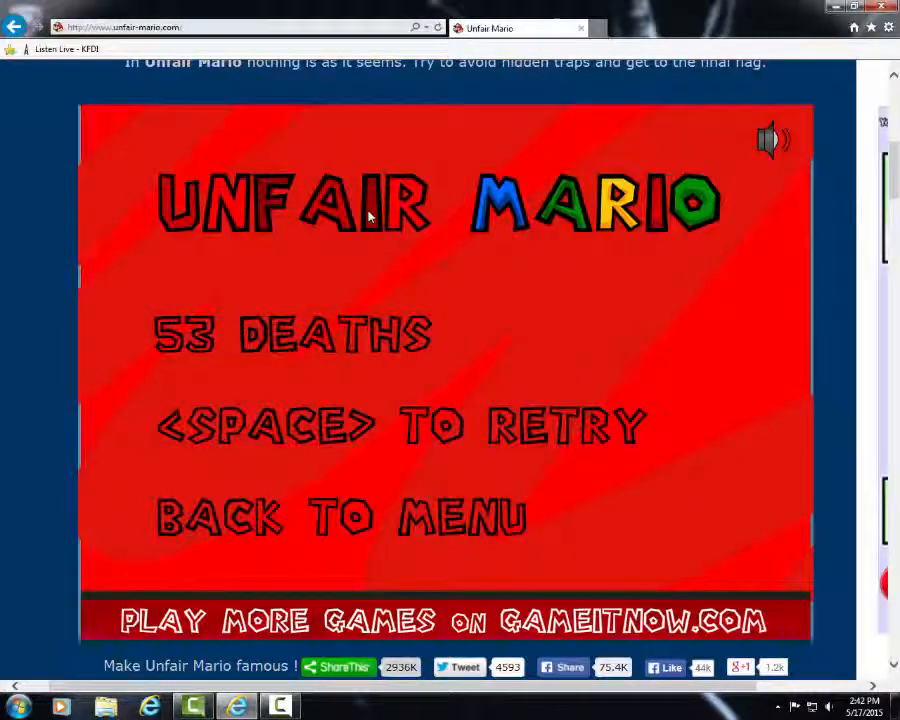
{"action": "key", "text": "space"}
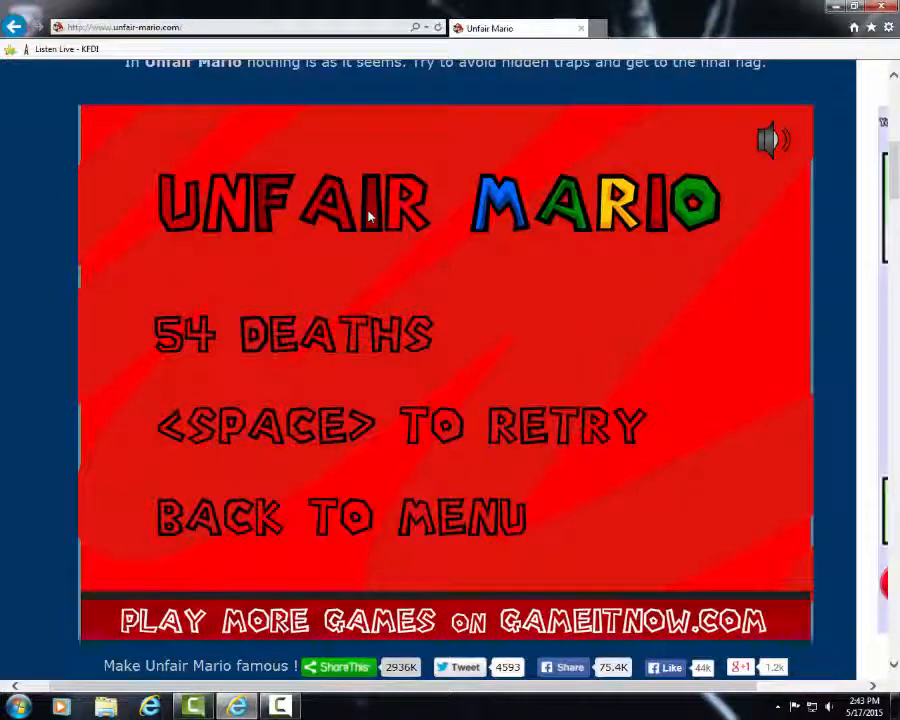
{"action": "key", "text": "space"}
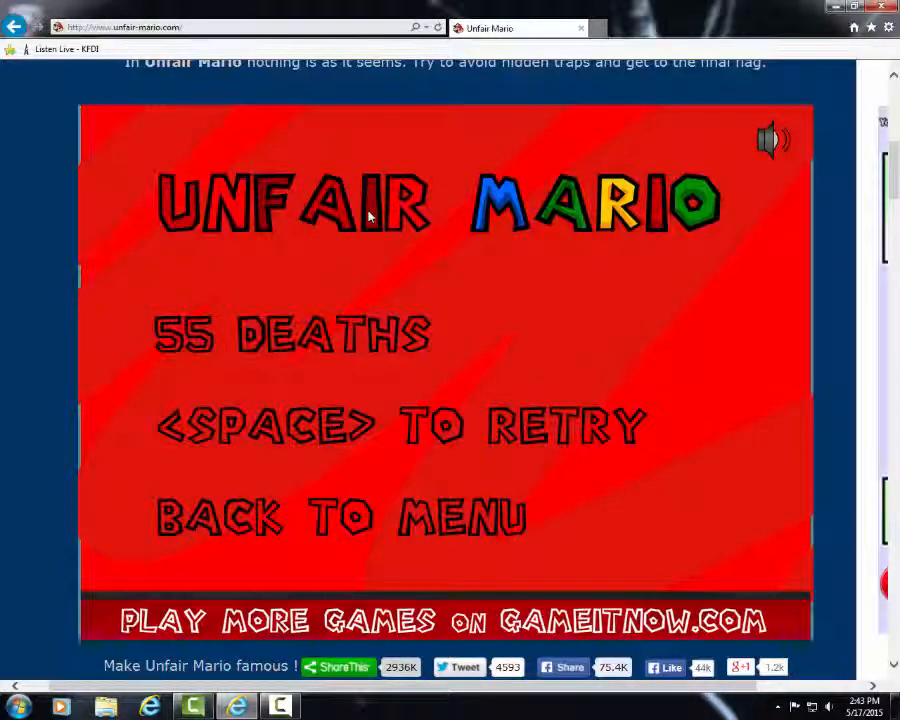
{"action": "key", "text": "space"}
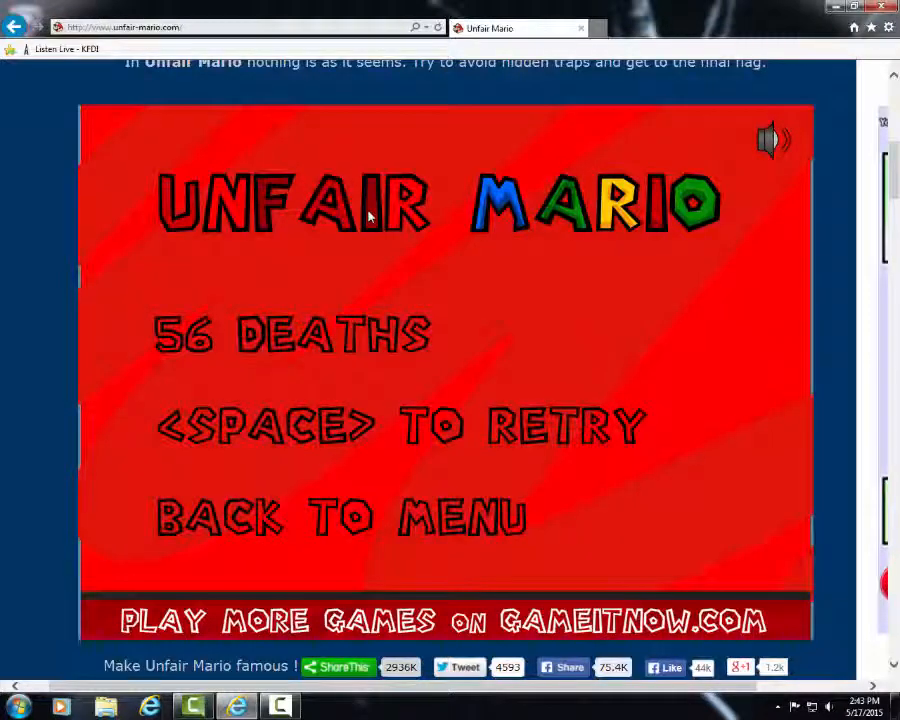
{"action": "key", "text": "space"}
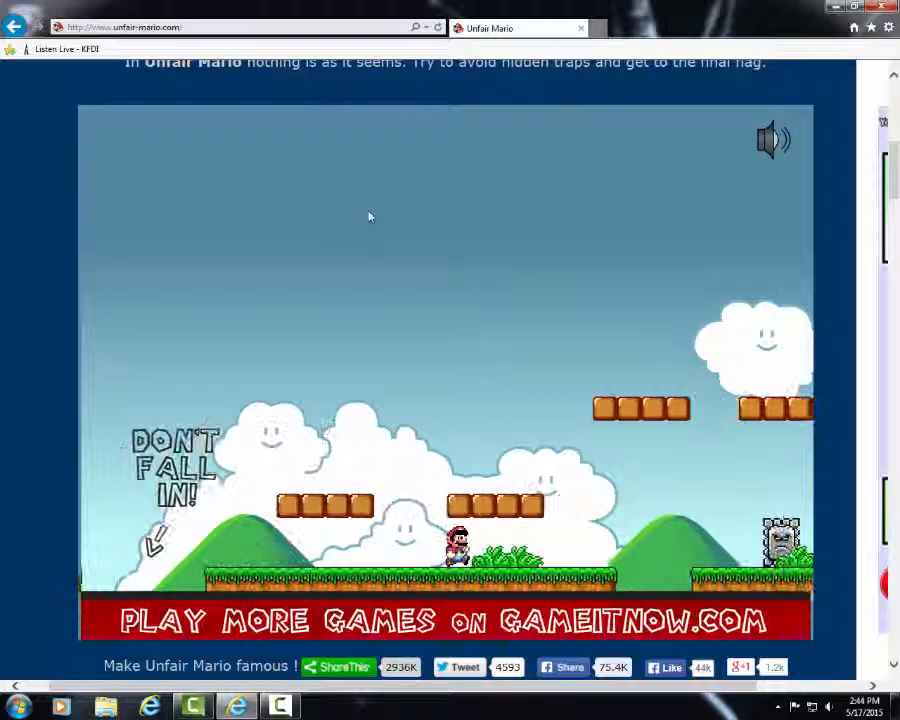
{"action": "key", "text": "Right"}
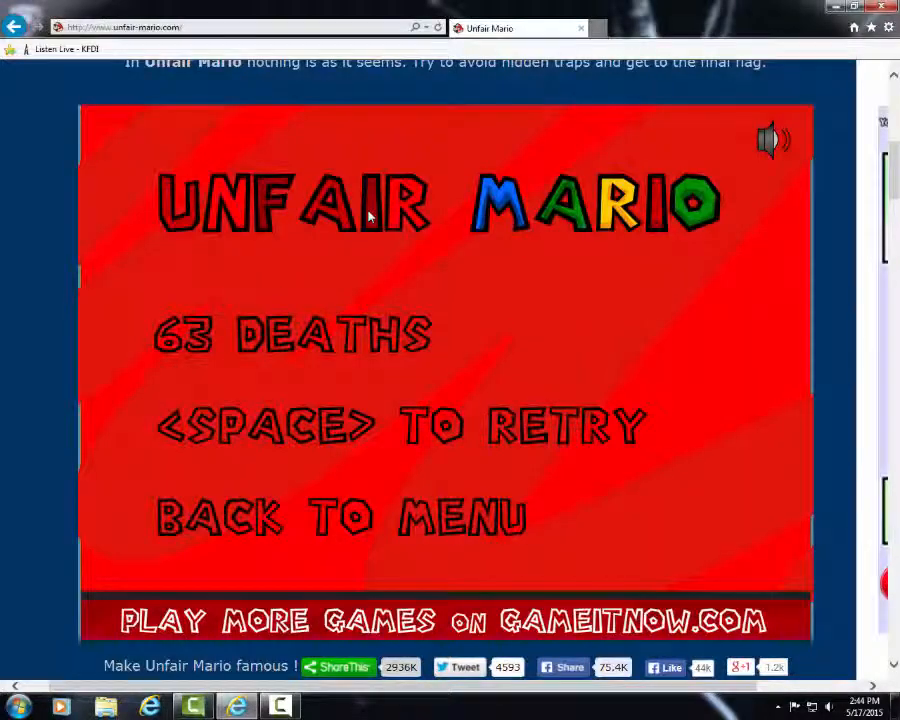
{"action": "key", "text": "space"}
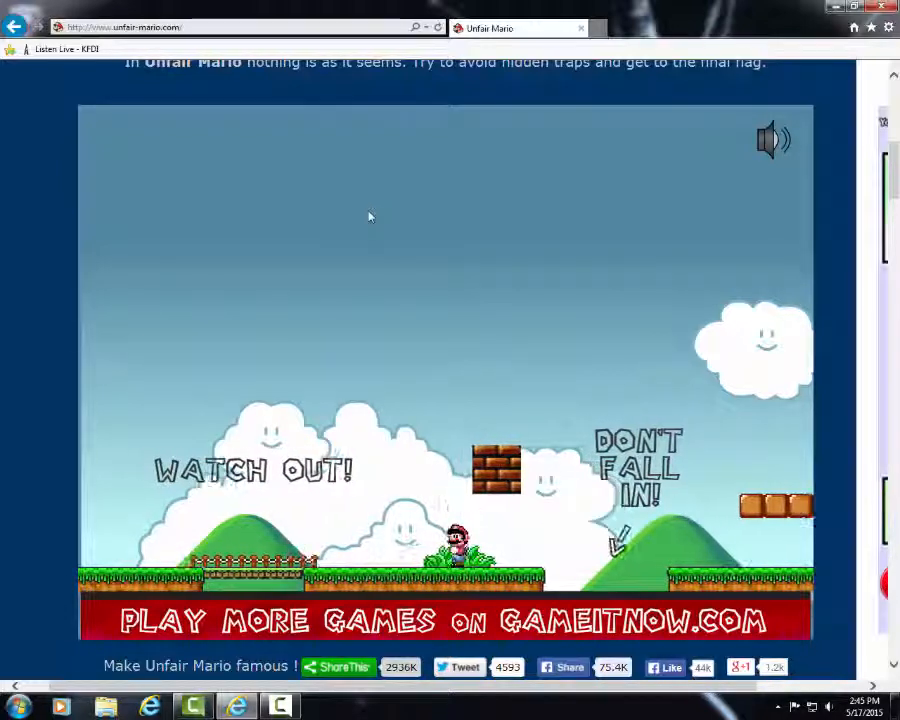
{"action": "key", "text": "space"}
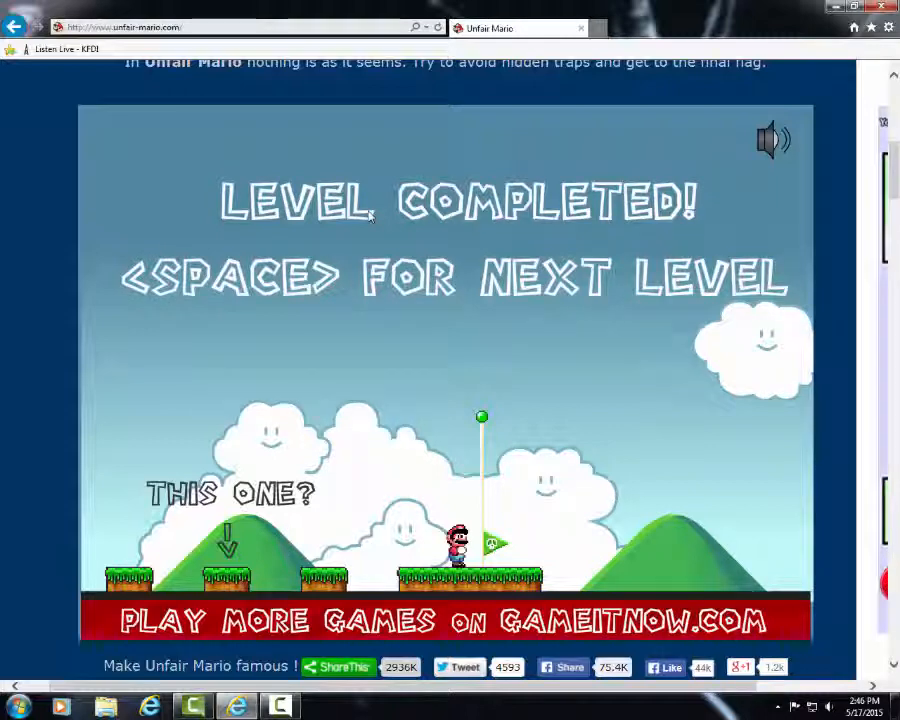
{"action": "key", "text": "space"}
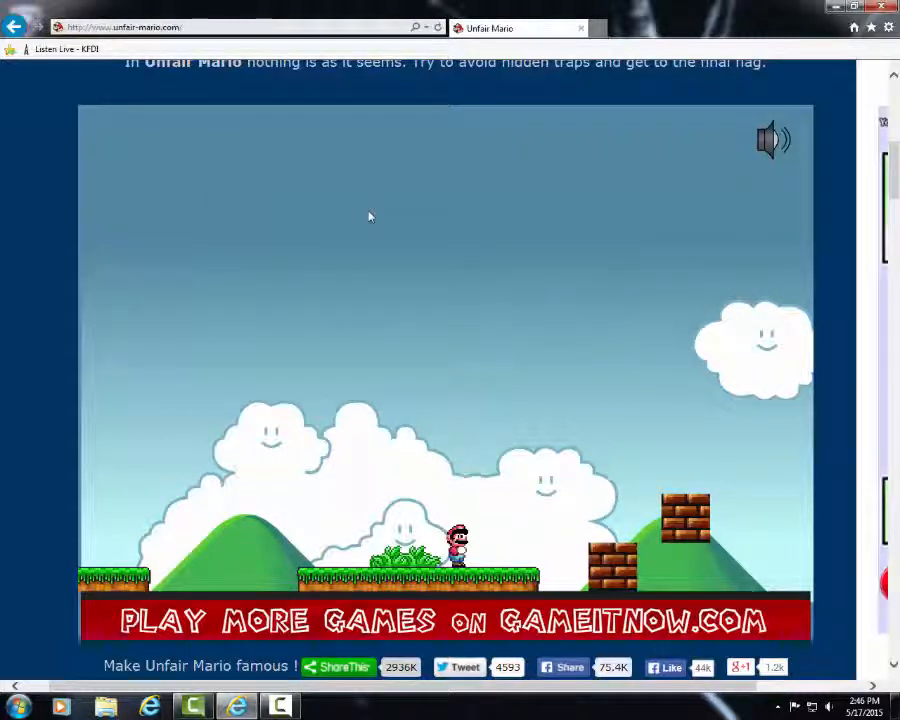